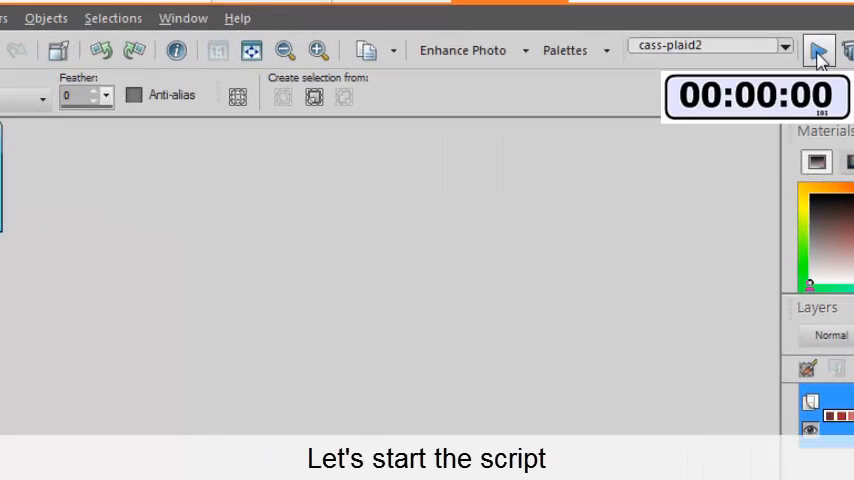
Step: Run the cass-plaid2 script past its intro with a 250-pixel tile size
left_click(820, 50)
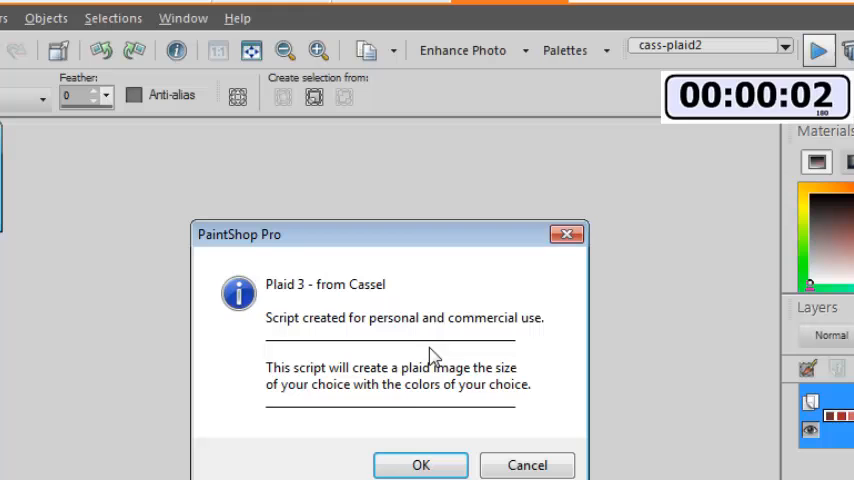
left_click(422, 464)
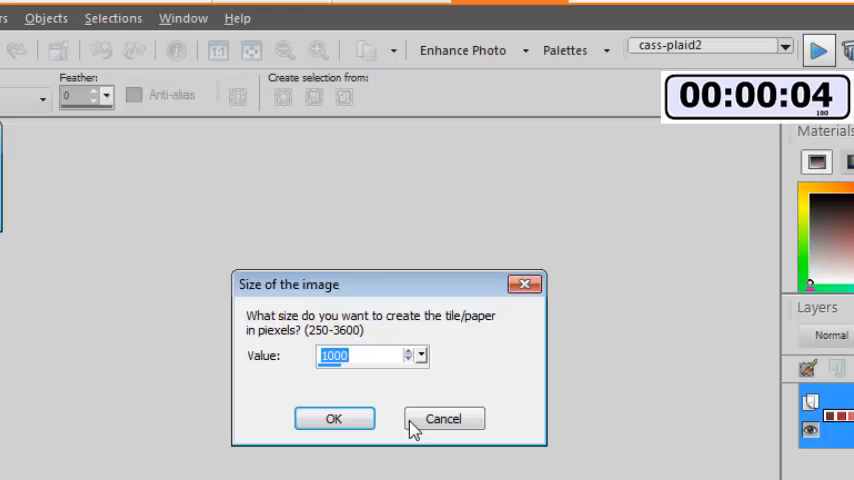
type("250")
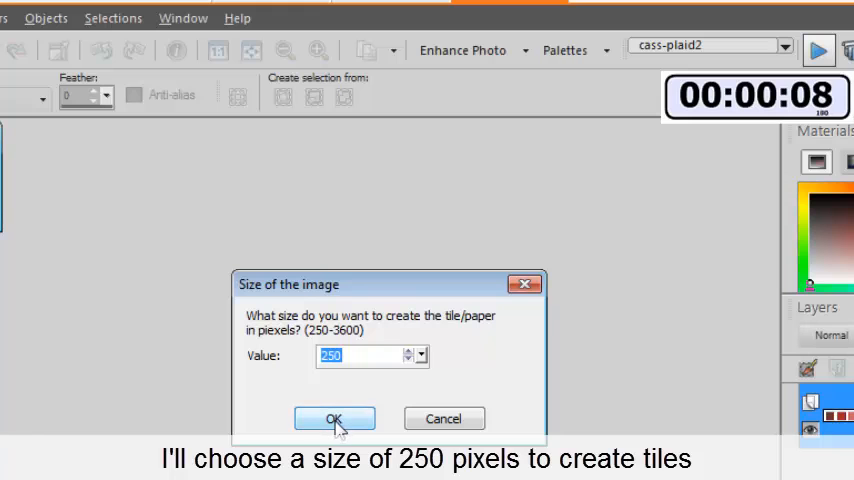
left_click(334, 418)
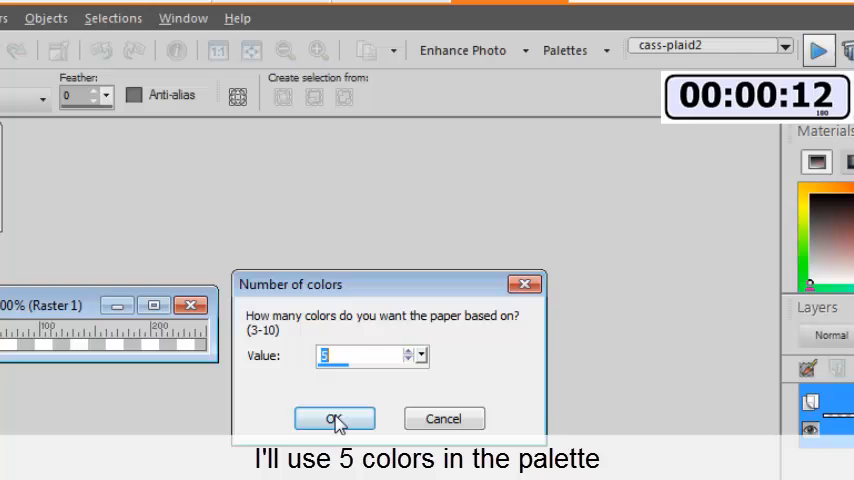
Step: Choose 5 colours, pick the first from the palette swatches, and accept the weaving effect
left_click(334, 418)
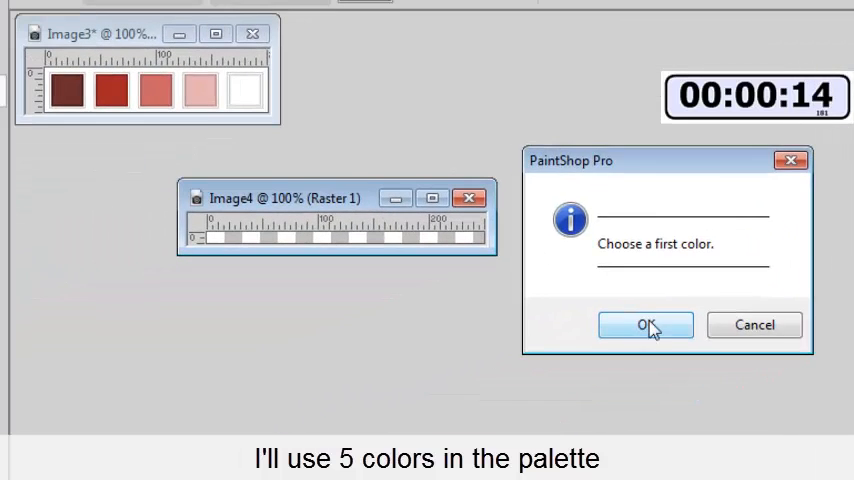
left_click(644, 324)
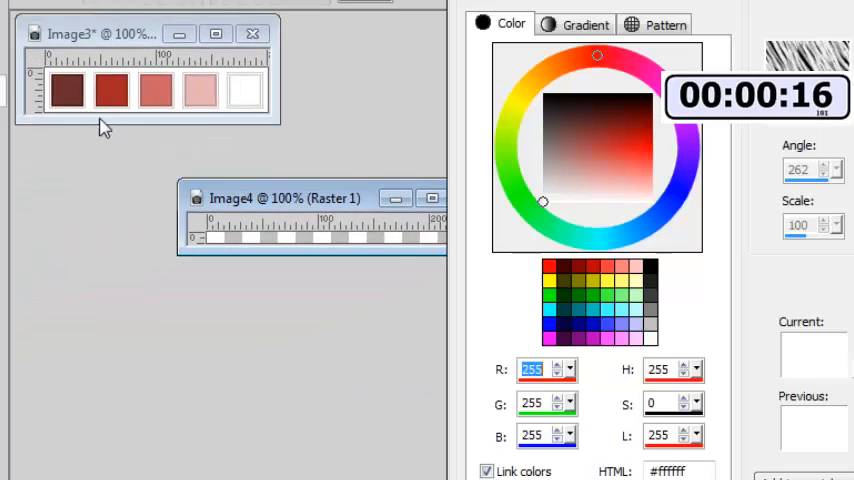
left_click(588, 124)
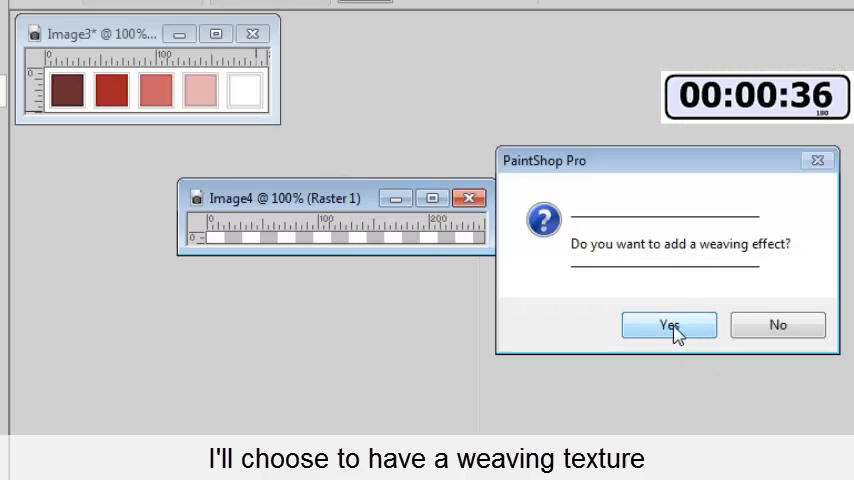
left_click(668, 324)
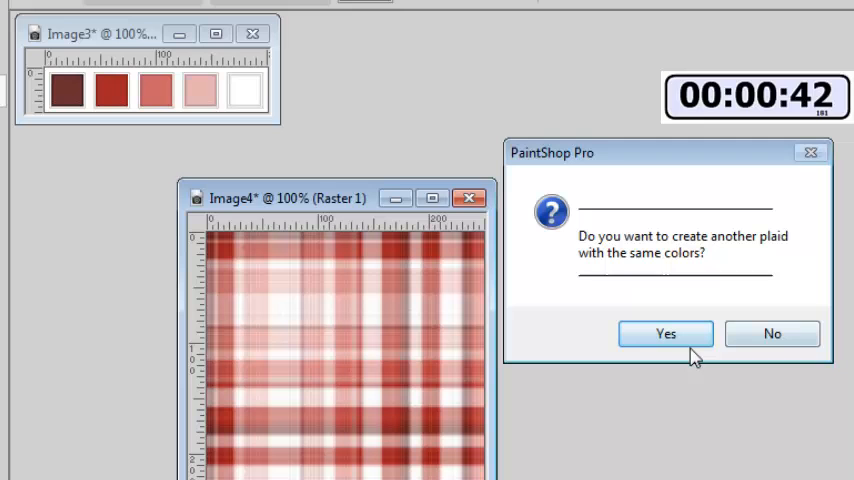
Step: Answer Yes seven times to generate more plaid tiles in the same colours
left_click(664, 332)
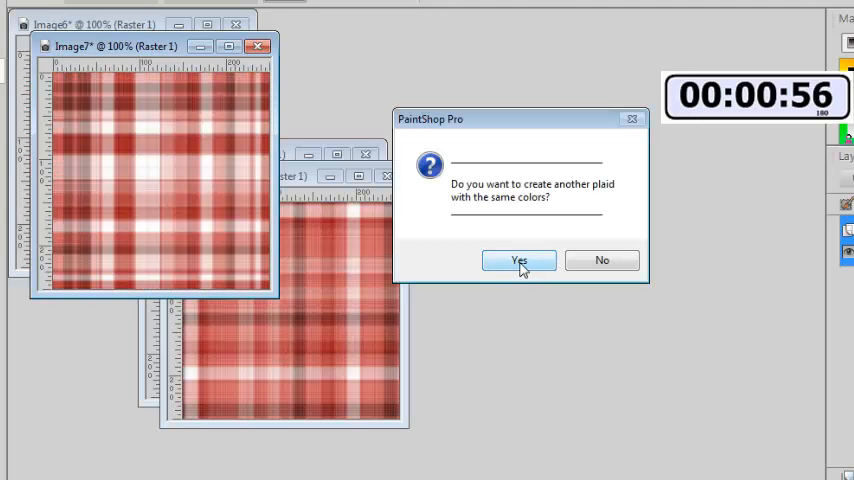
left_click(518, 260)
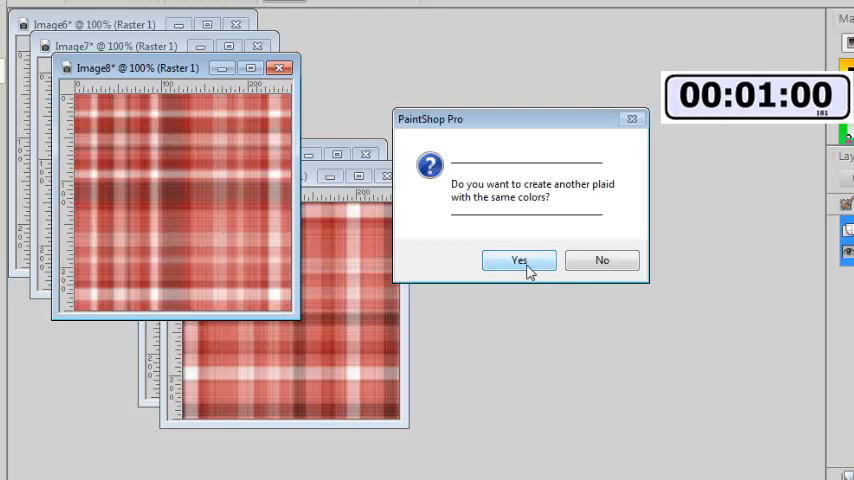
left_click(518, 260)
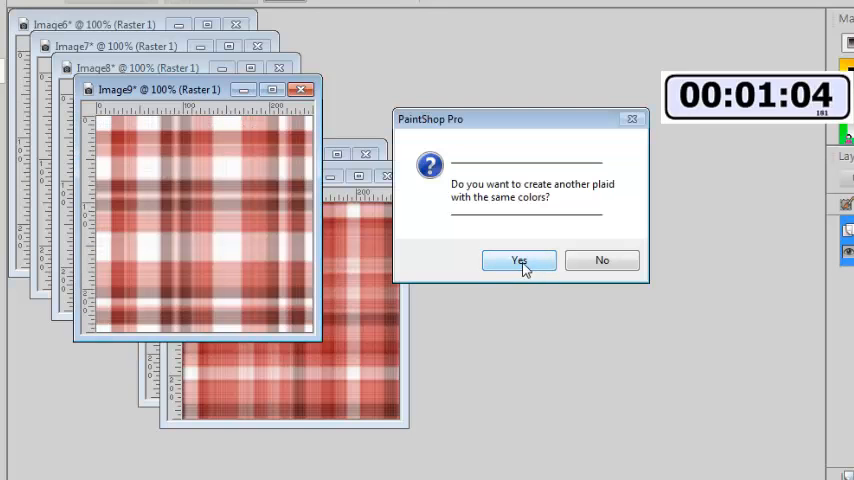
left_click(520, 260)
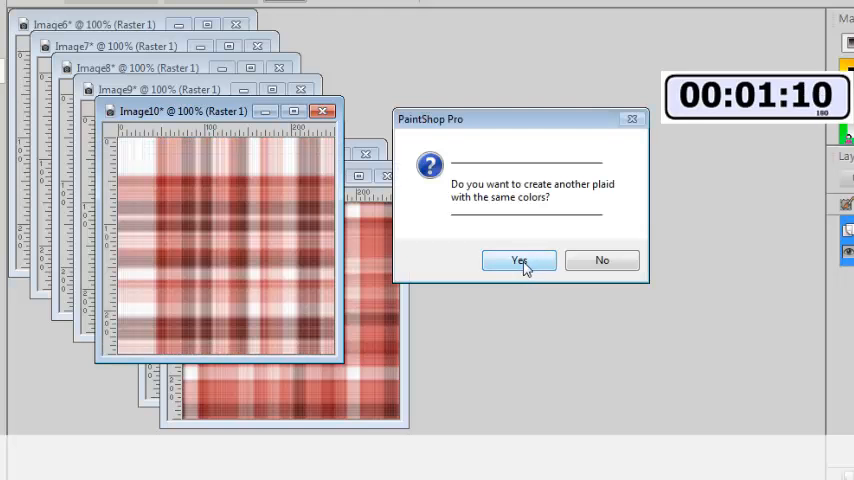
left_click(518, 260)
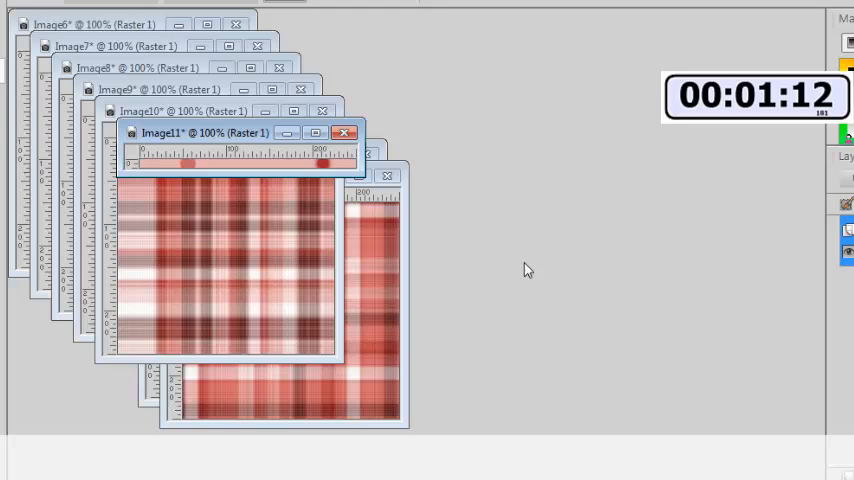
left_click(520, 260)
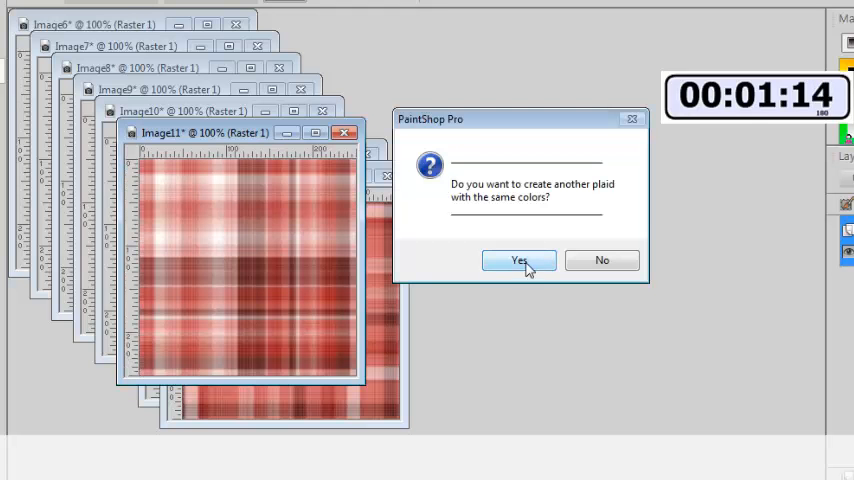
left_click(518, 260)
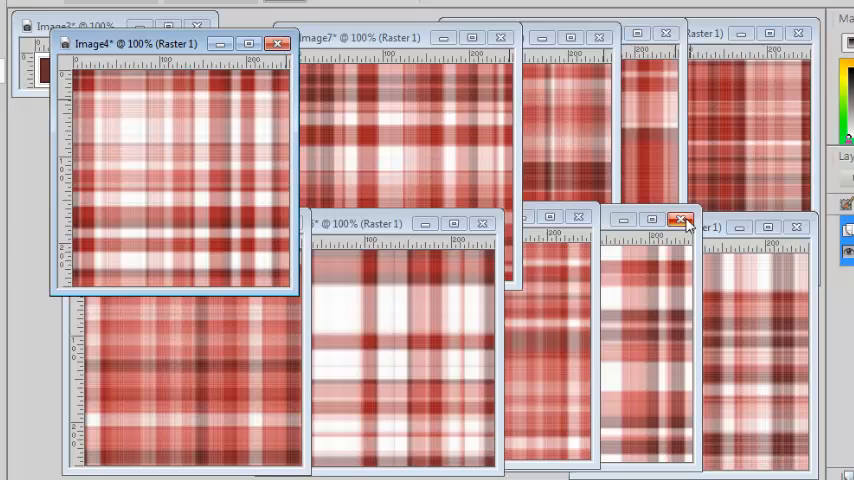
mouse_move(678, 222)
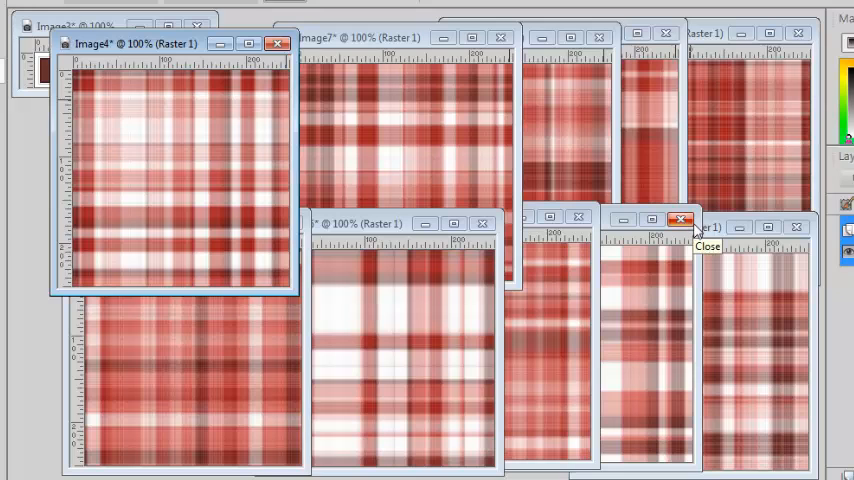
mouse_move(710, 264)
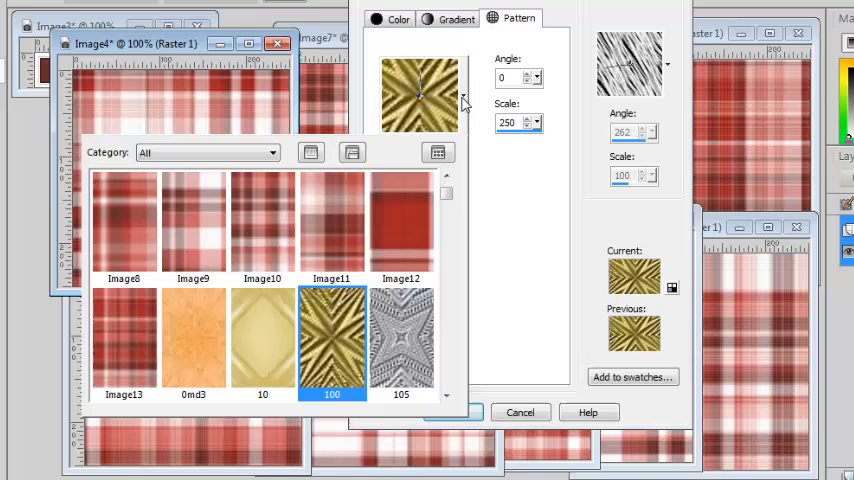
Step: Make plaid tile Image11 the fill pattern at a 45° angle
left_click(332, 224)
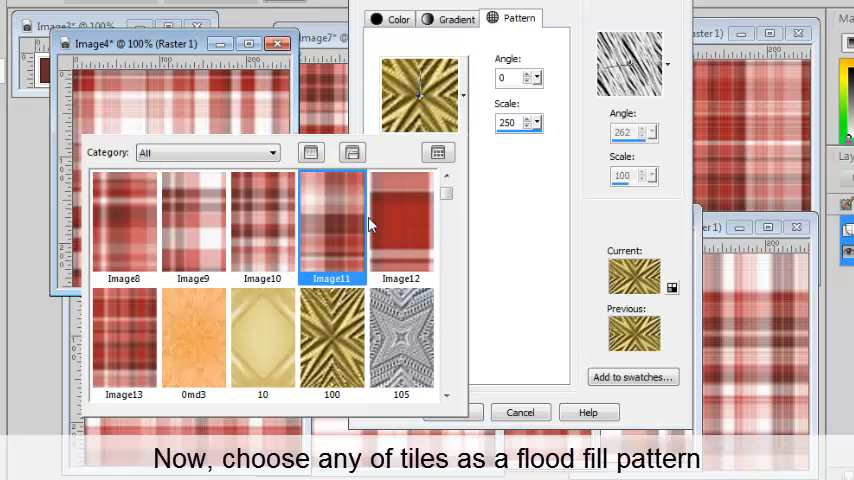
left_click(400, 224)
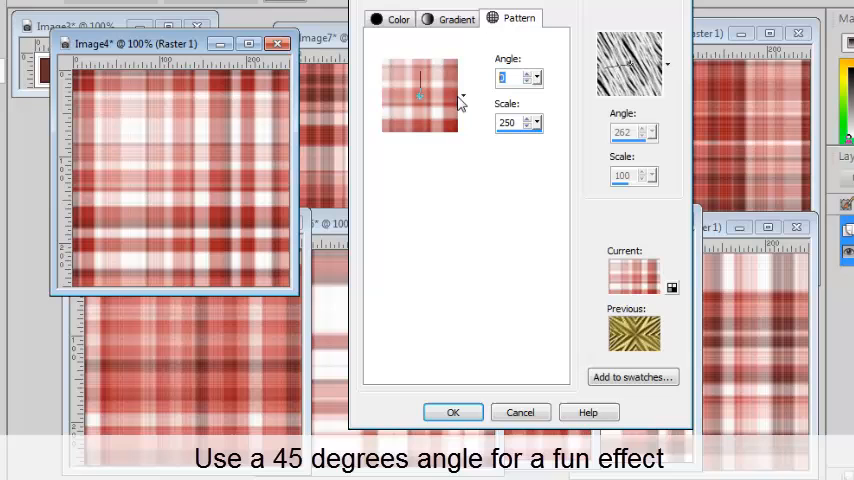
type("45")
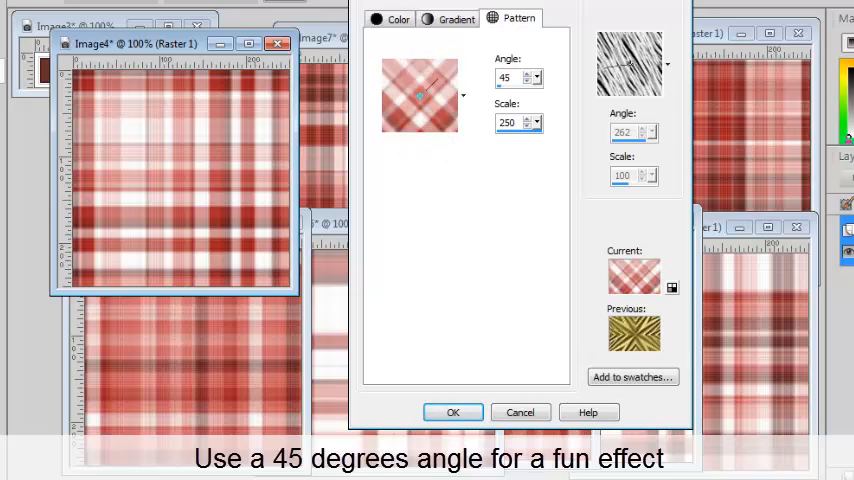
left_click(452, 412)
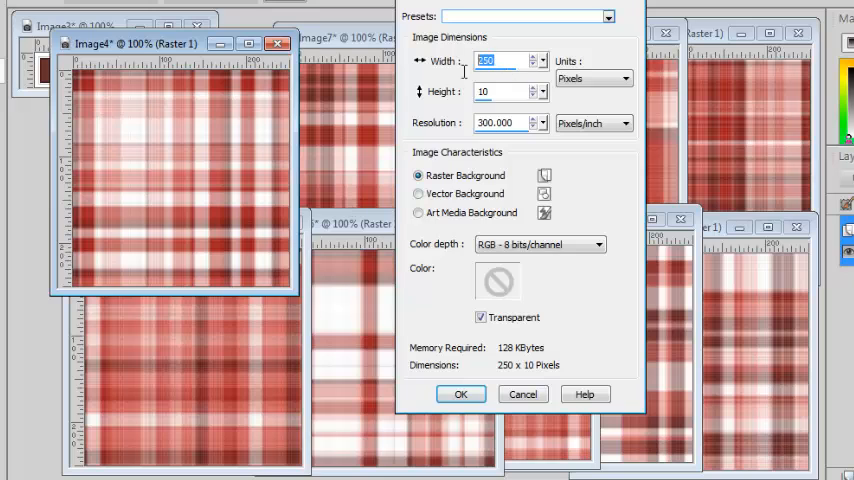
Step: Create a new 3600 × 3600 pixel paper ready for the plaid flood fill
type("3600")
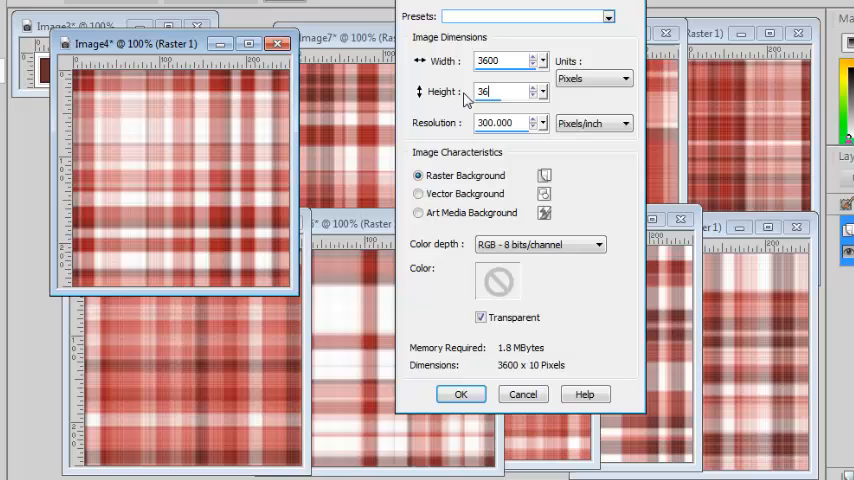
type("3600")
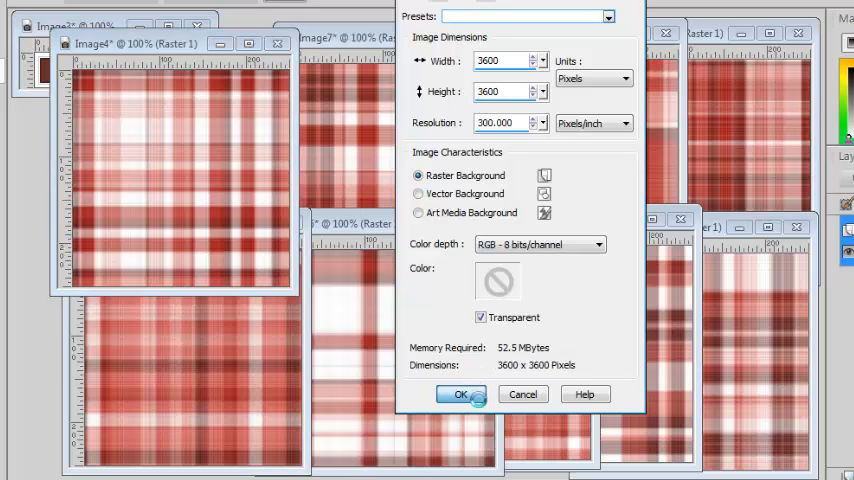
left_click(460, 394)
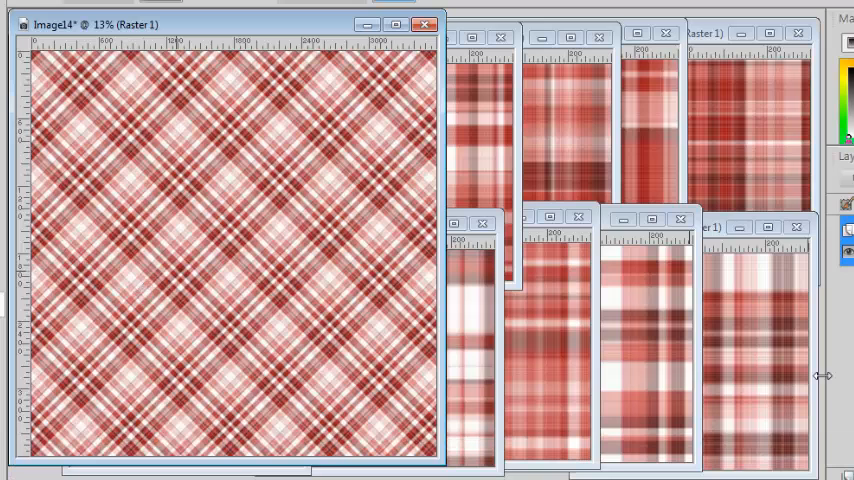
mouse_move(840, 344)
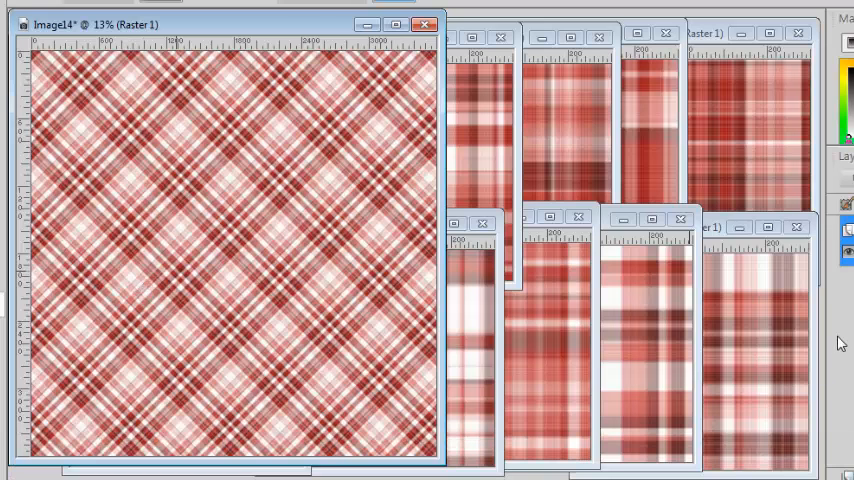